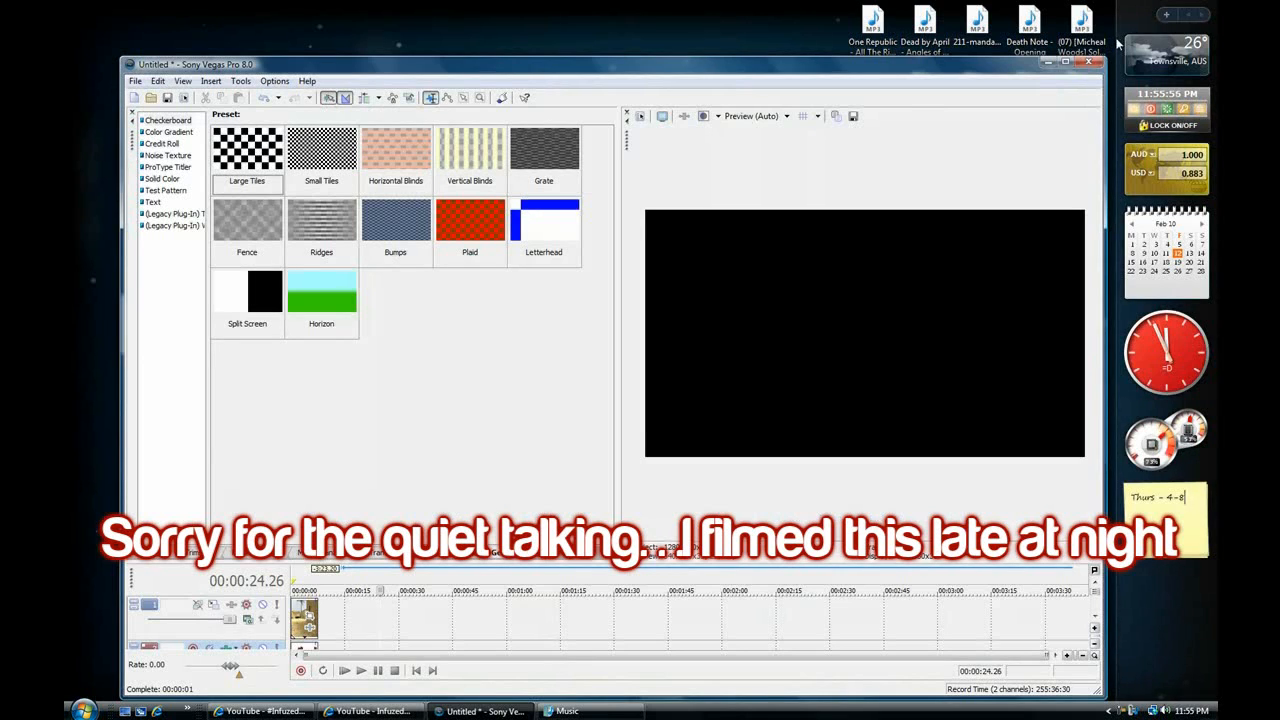
pyautogui.moveTo(800, 67)
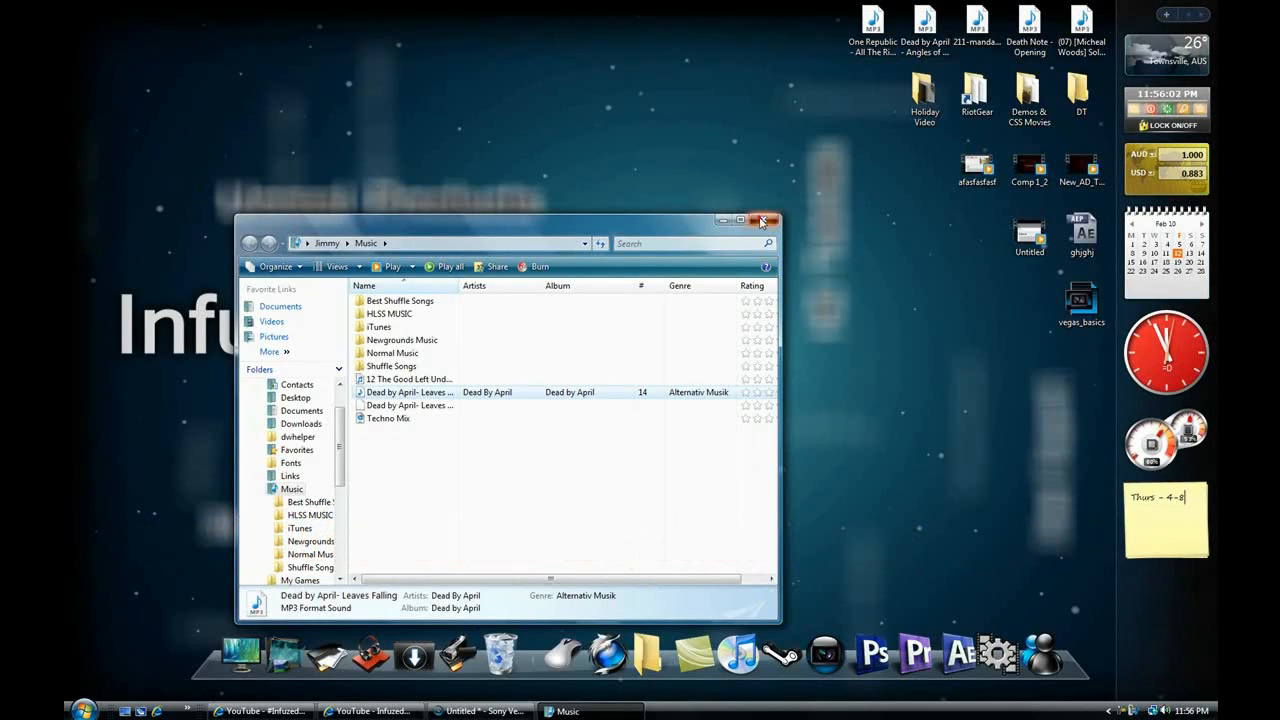
# - Close the Music Explorer window so only the desktop shows, with Vegas behind it
pyautogui.click(761, 220)
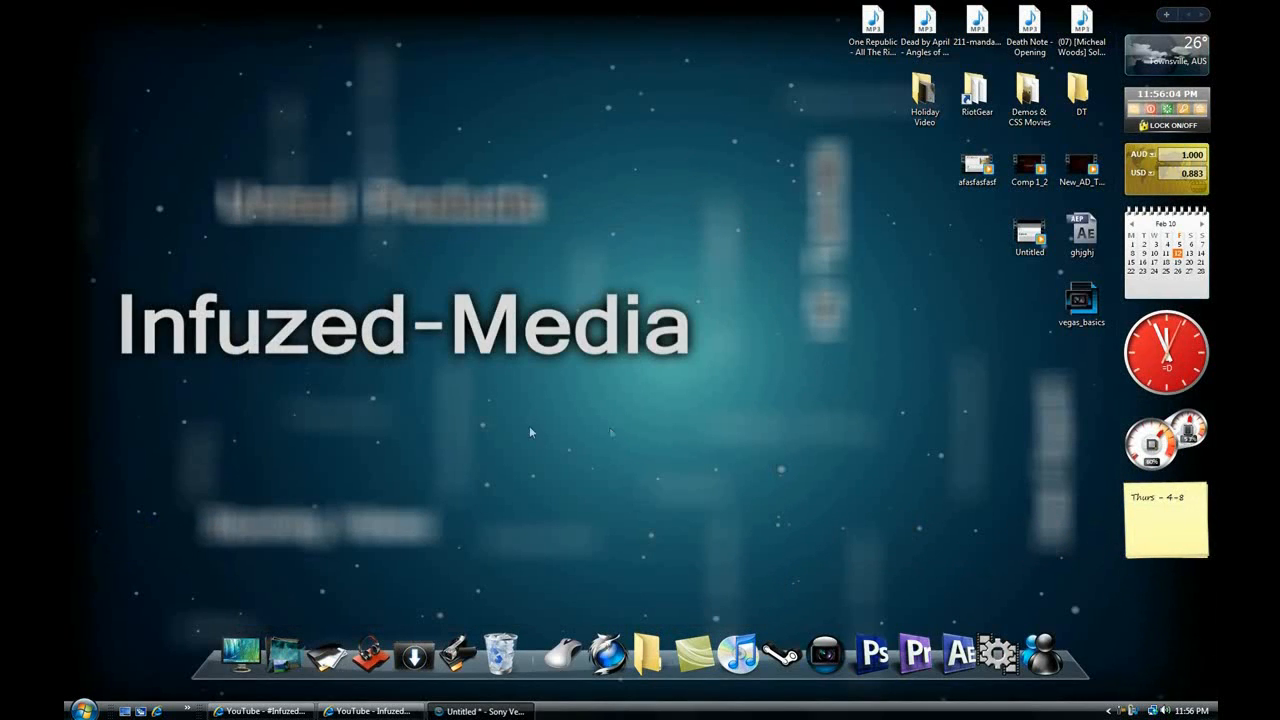
pyautogui.moveTo(408, 519)
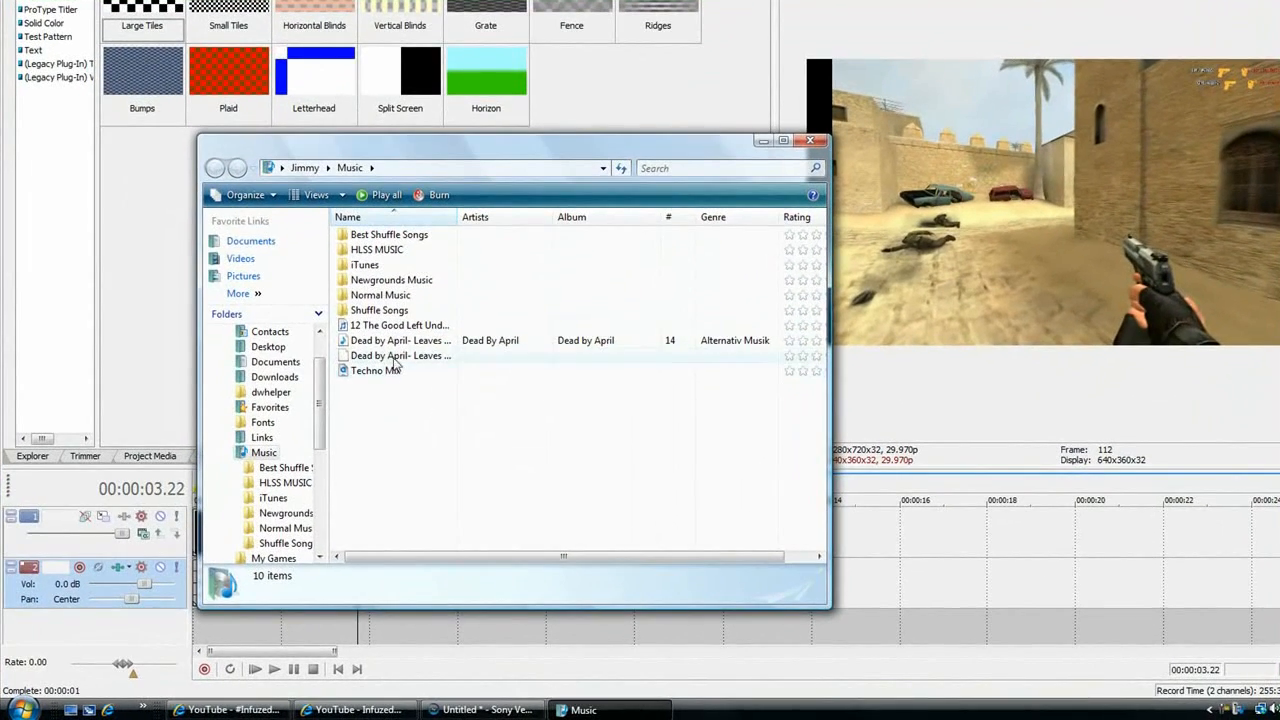
# - Select the Dead by April MP3 in the Music folder for the Vegas timeline
pyautogui.click(400, 340)
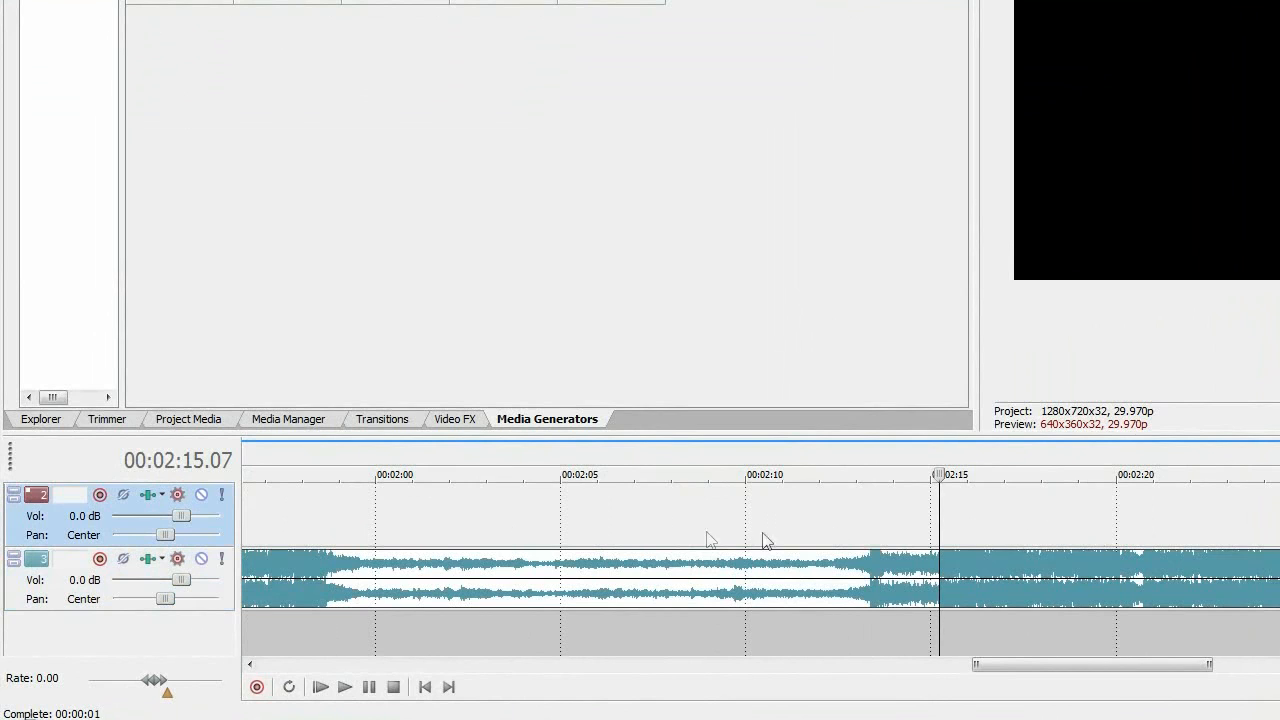
pyautogui.moveTo(667, 535)
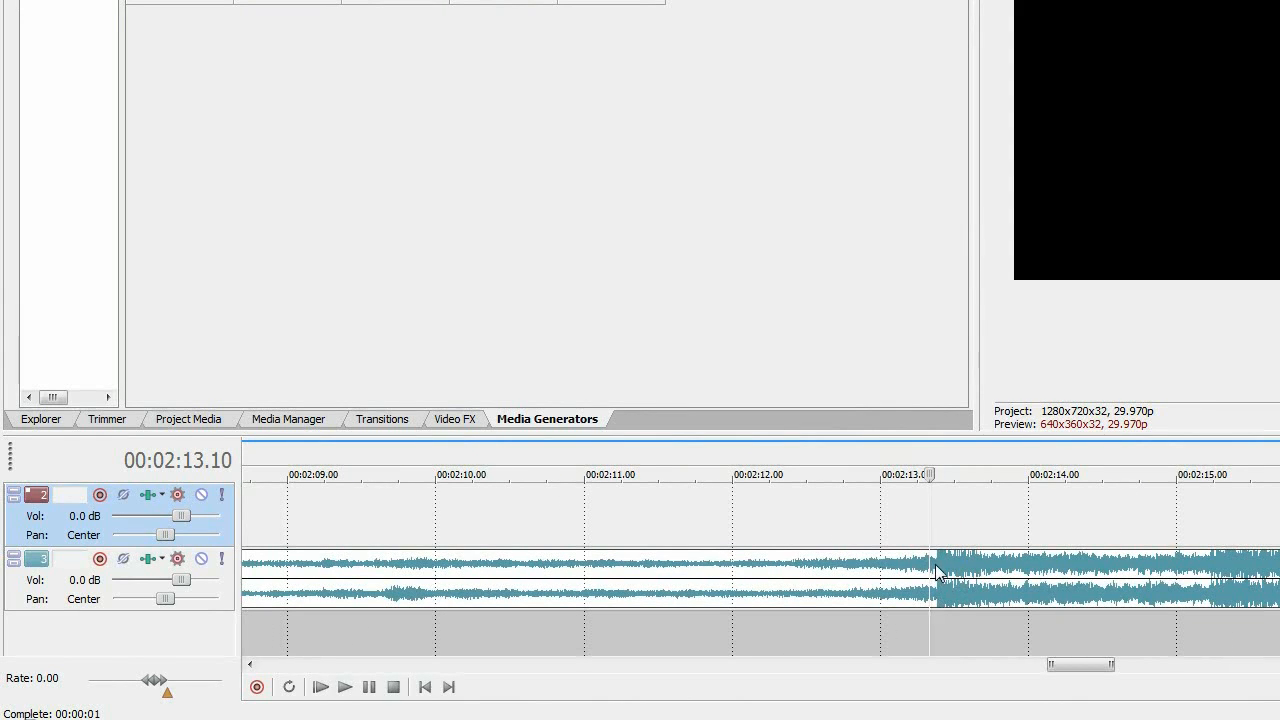
# - Place a marker on the song's beat at 00:02:13.10
pyautogui.click(344, 687)
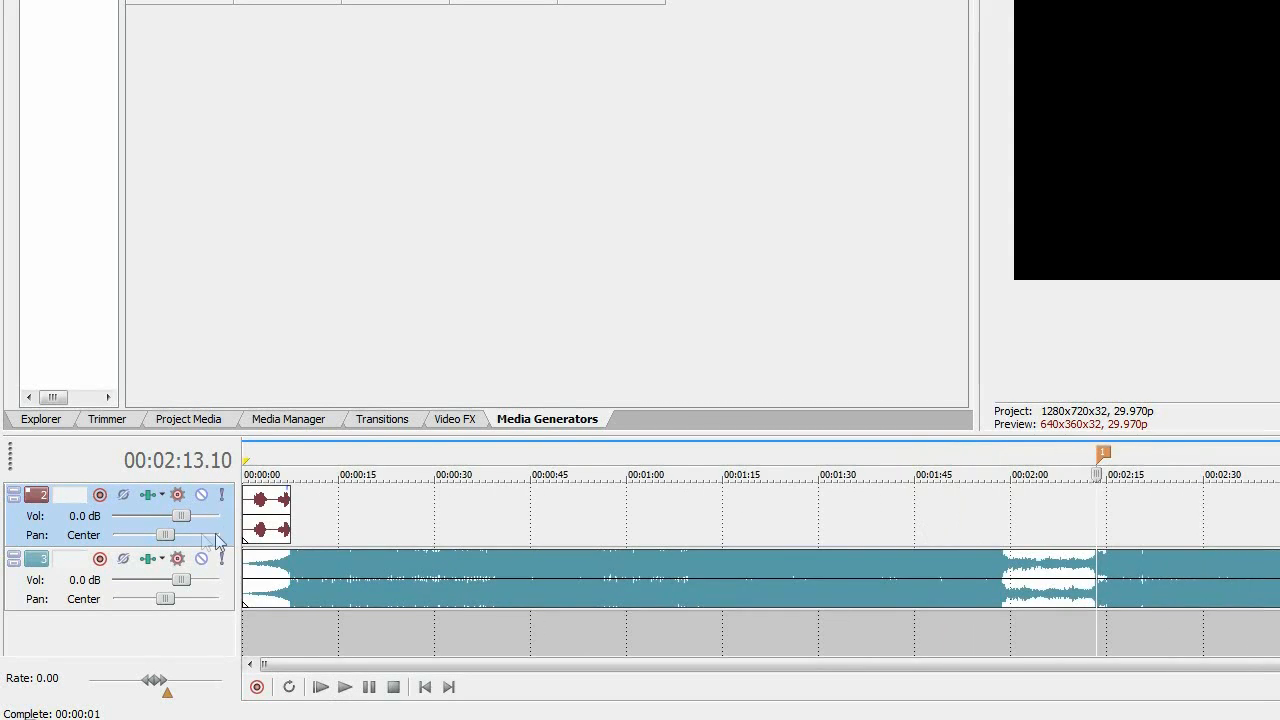
pyautogui.moveTo(267, 510); pyautogui.dragTo(1120, 510)
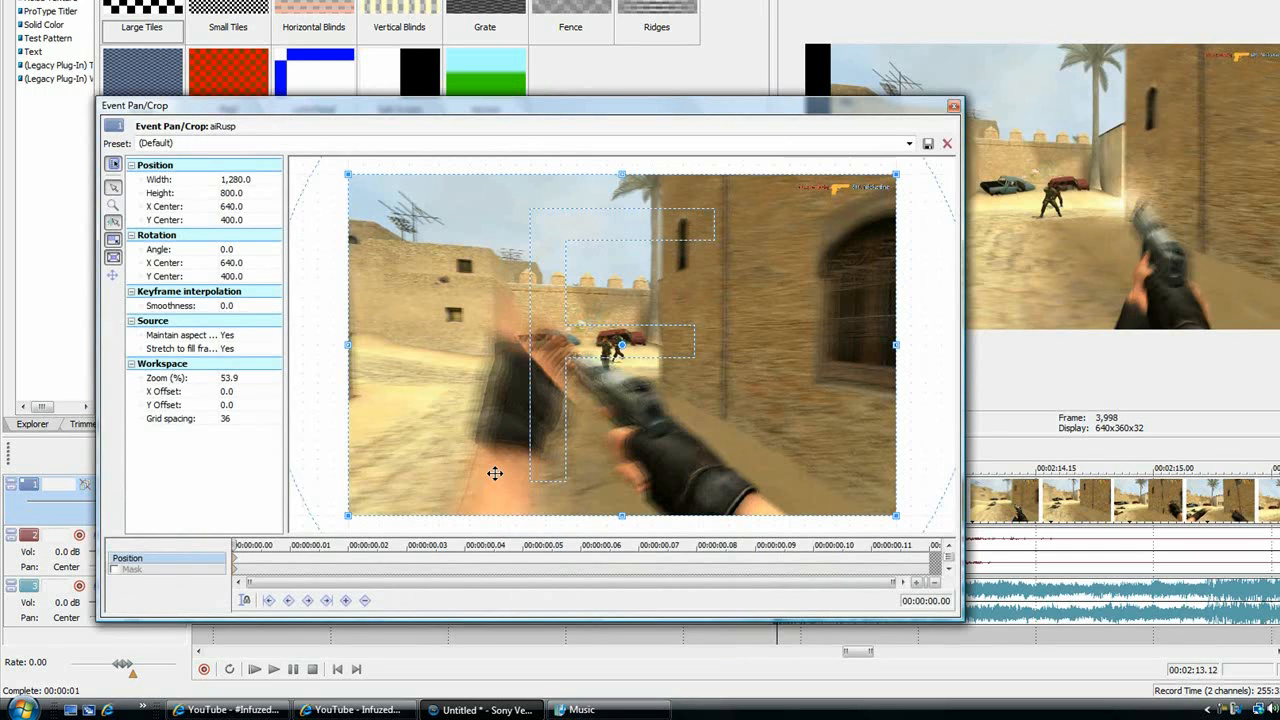
# - Move six frames into the split gameplay event in Pan/Crop to add a second keyframe
pyautogui.click(238, 548)
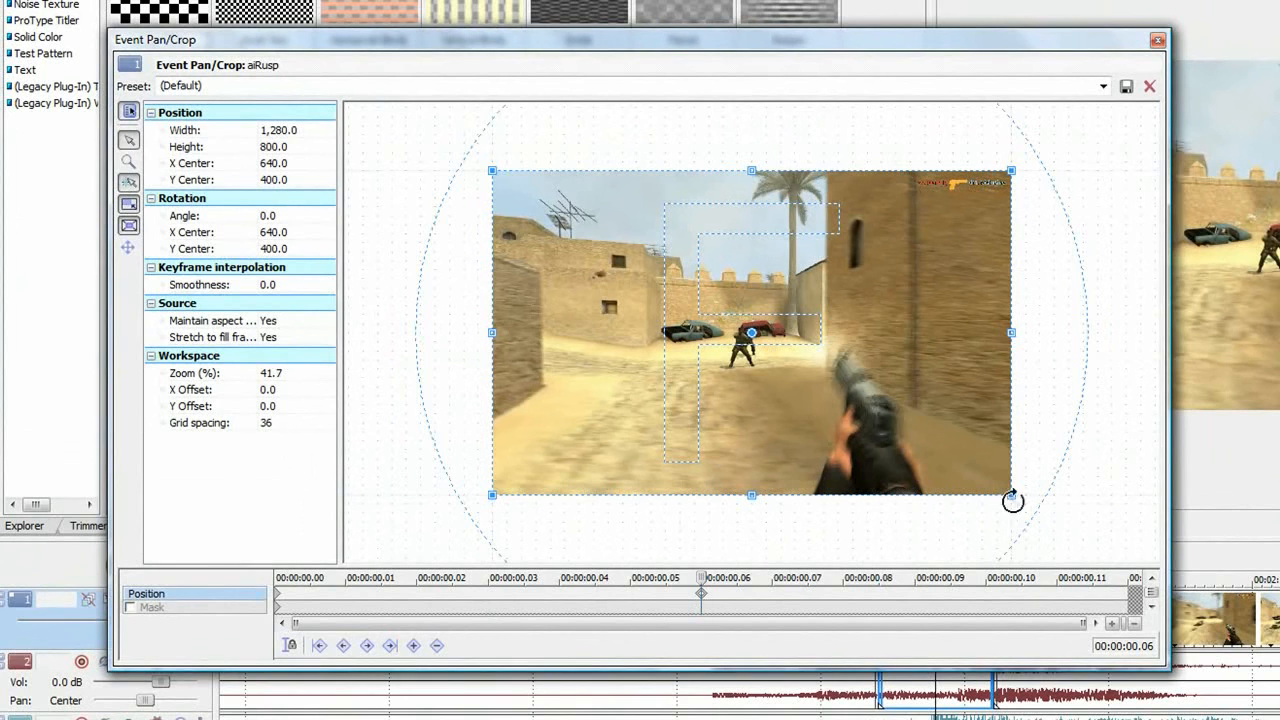
# - At 00:00:00.06, zoom the crop box in slightly and rotate it -5°
pyautogui.moveTo(1013, 500); pyautogui.dragTo(1005, 483)
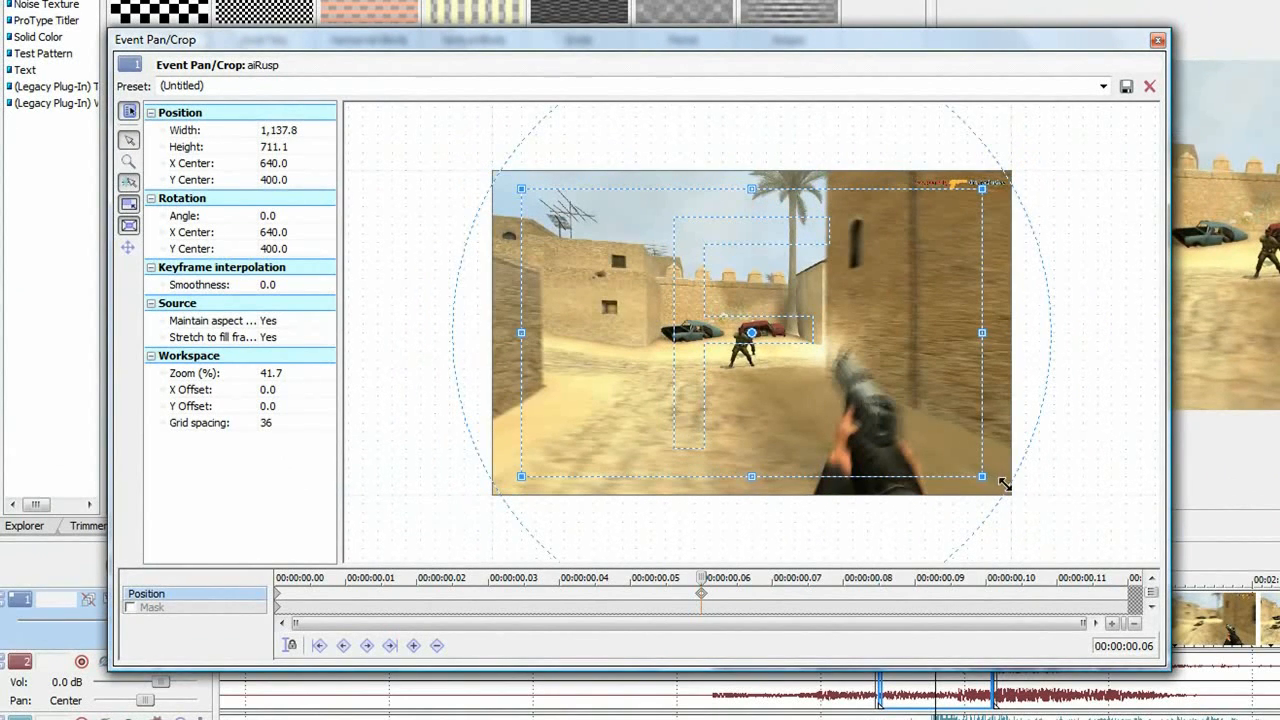
pyautogui.moveTo(1005, 483); pyautogui.dragTo(997, 483)
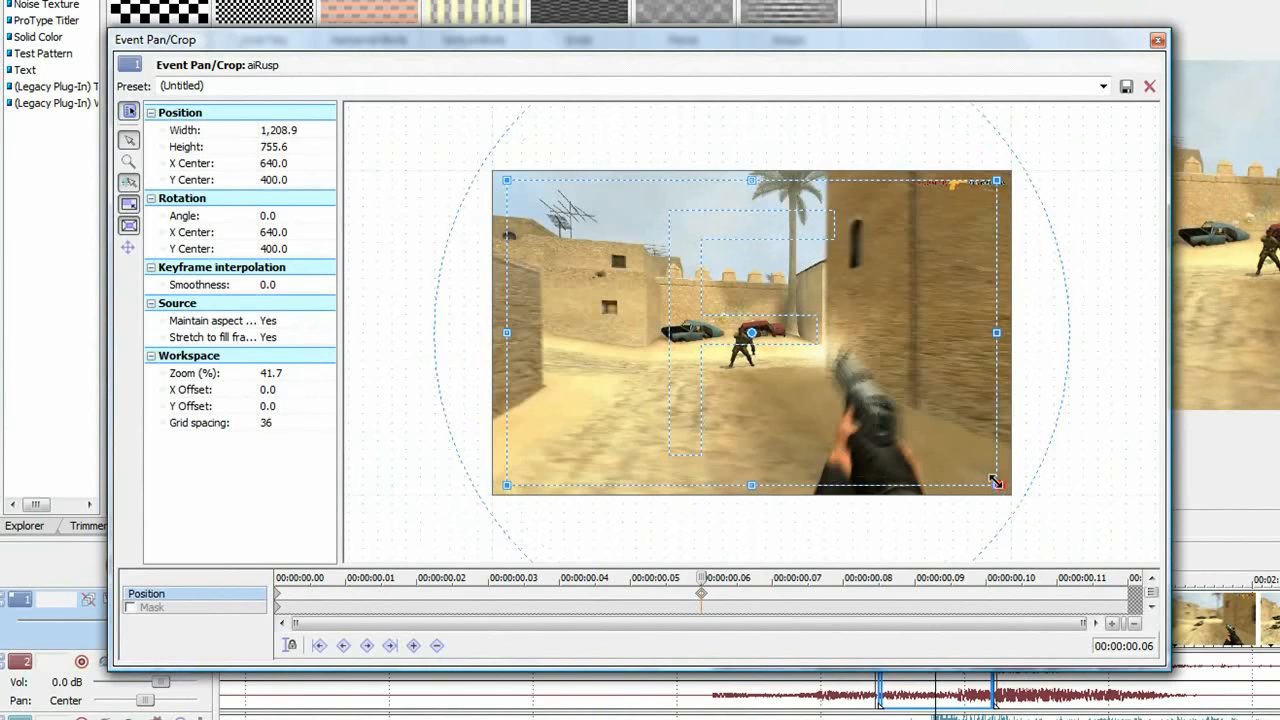
pyautogui.moveTo(996, 483); pyautogui.dragTo(996, 477)
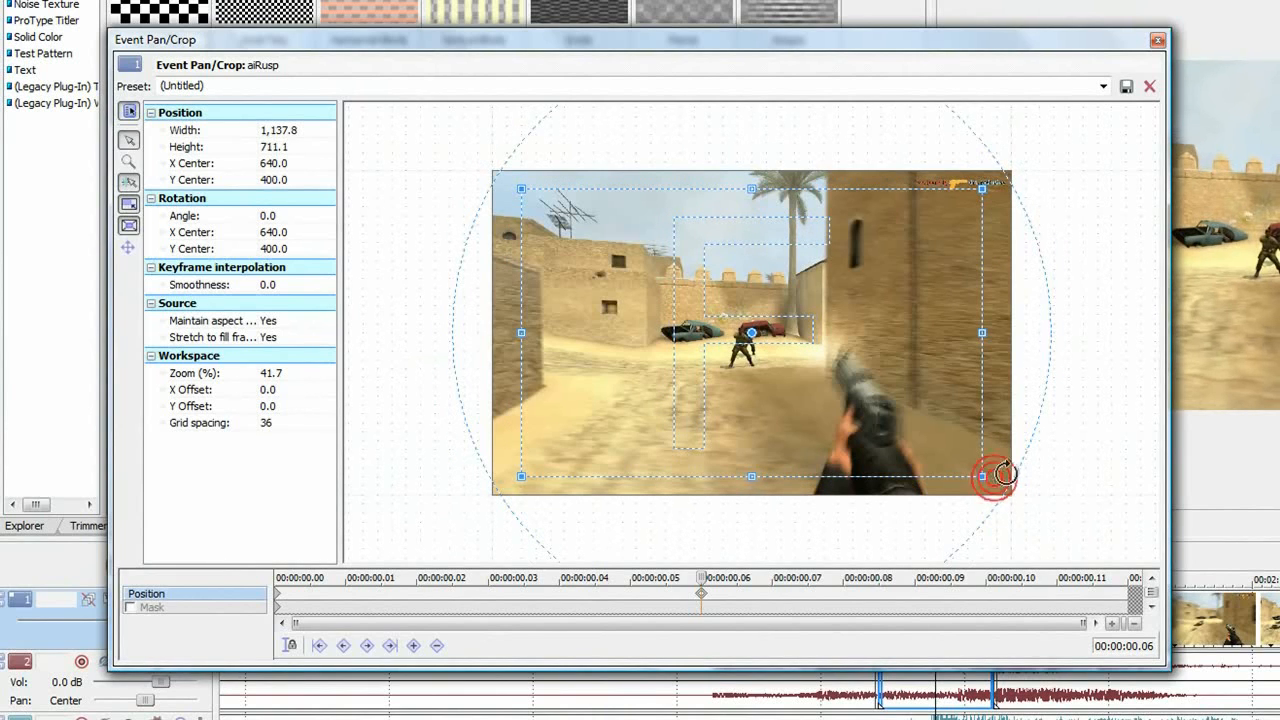
pyautogui.moveTo(993, 477); pyautogui.dragTo(993, 455)
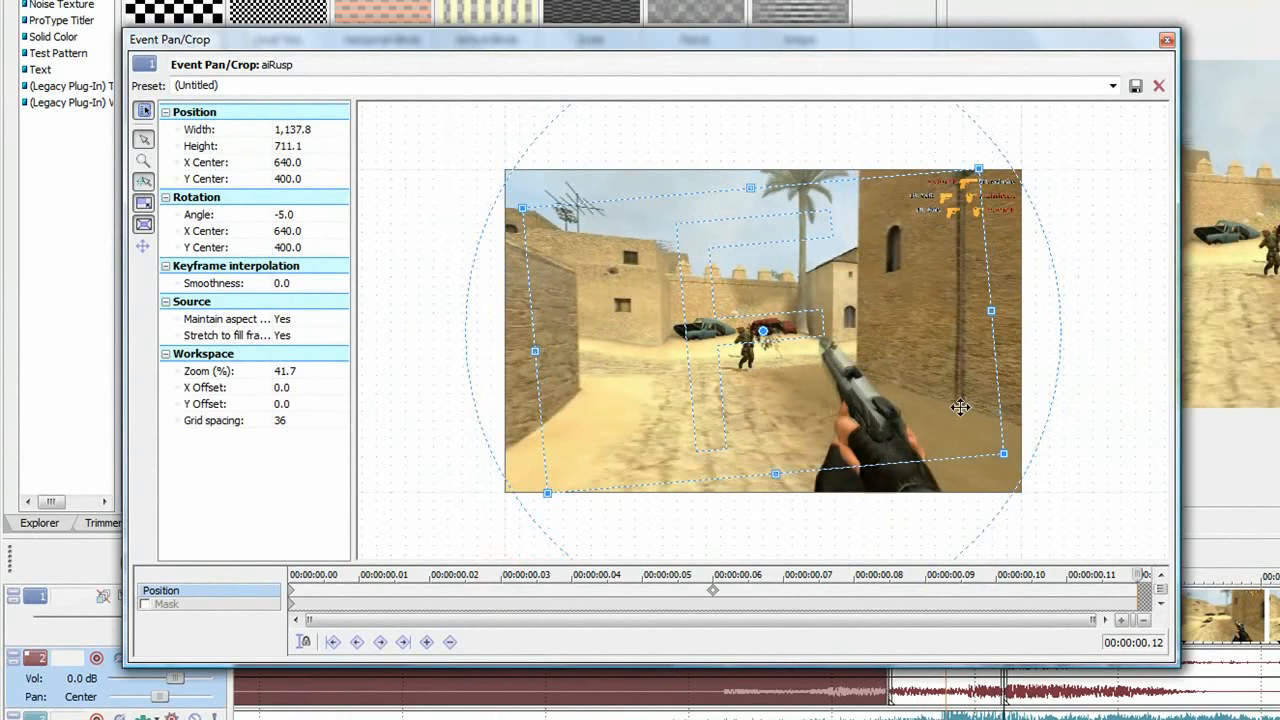
# - Restore the framing at a later keyframe, set Smoothness to 100, and close Pan/Crop
pyautogui.rightClick(960, 407)
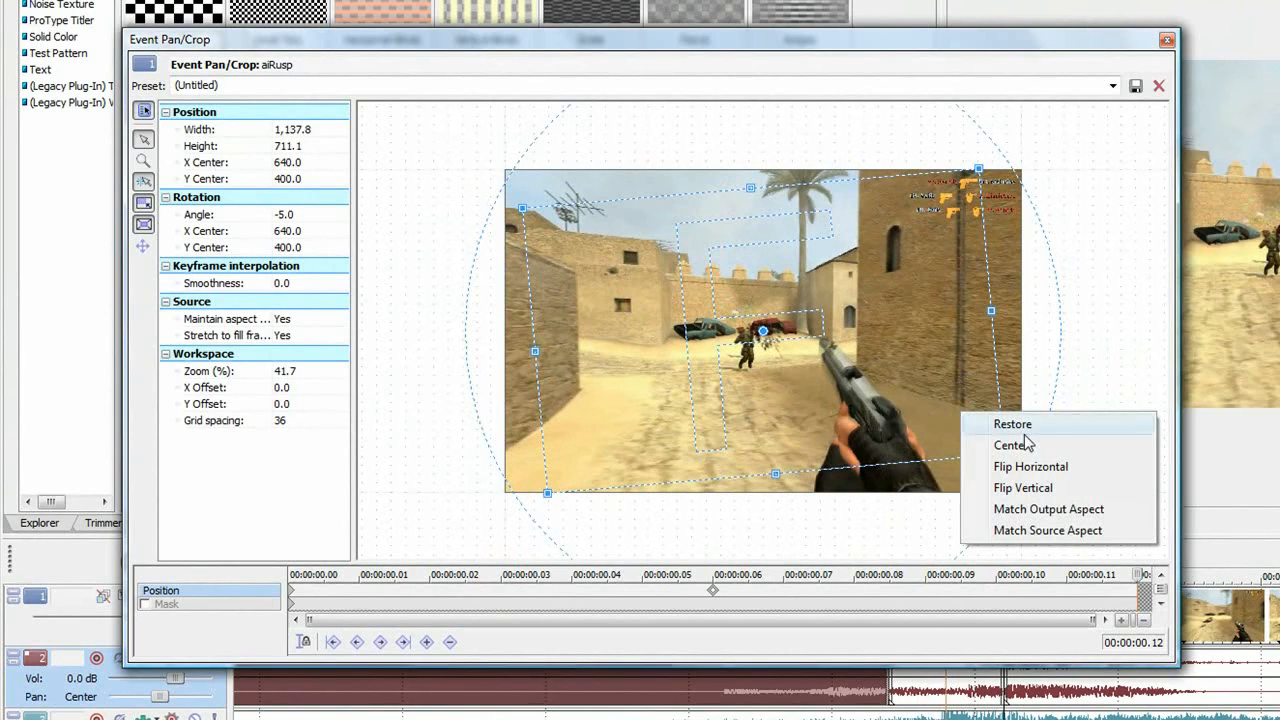
pyautogui.click(1011, 423)
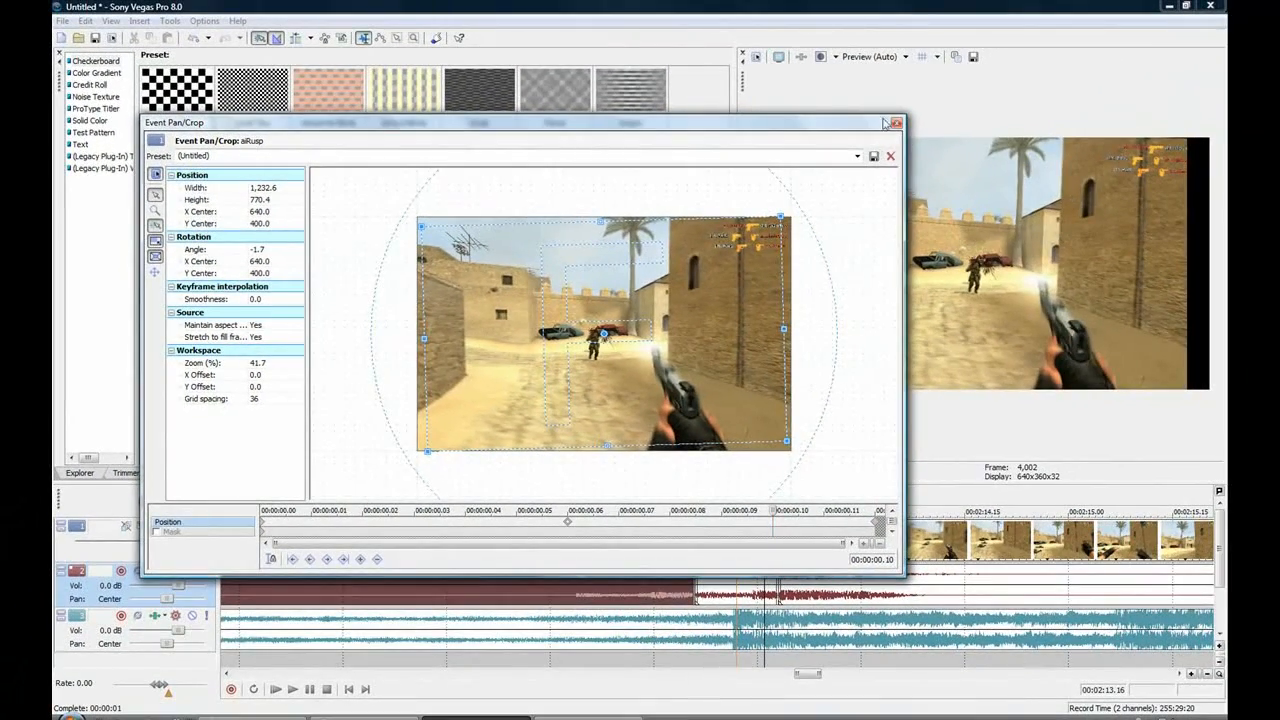
pyautogui.click(258, 299)
pyautogui.write('100')
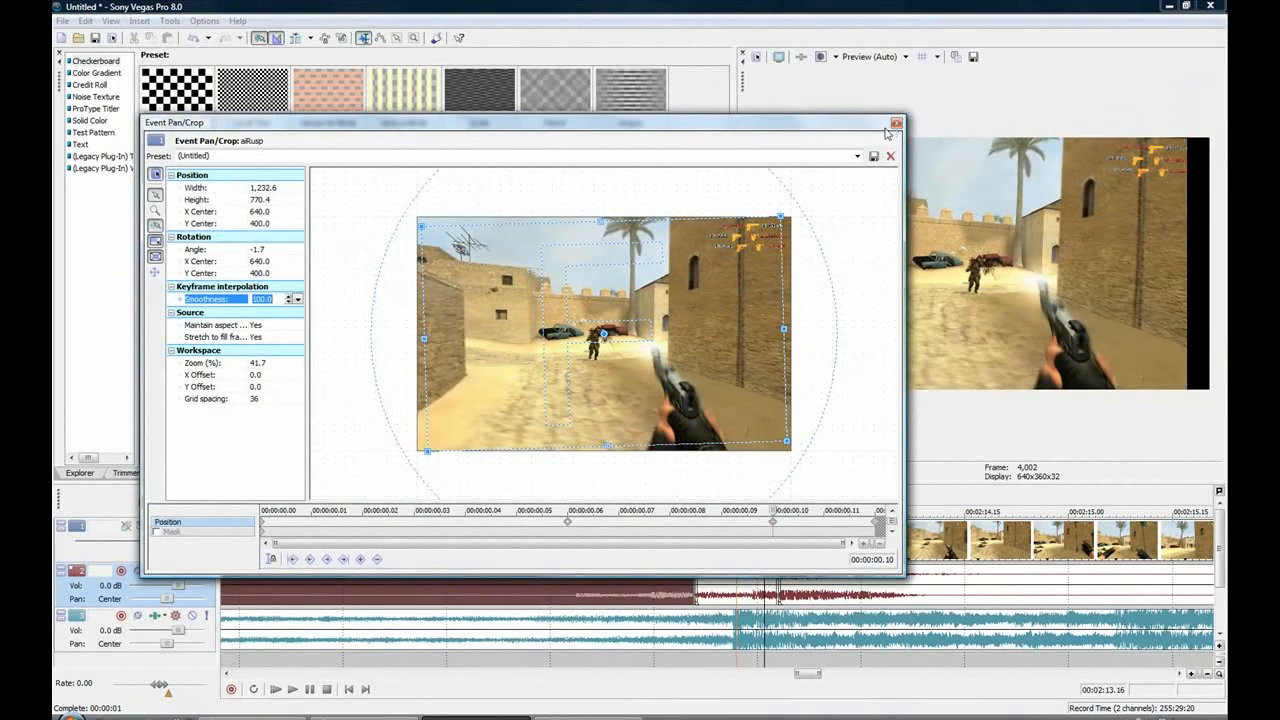
pyautogui.click(897, 123)
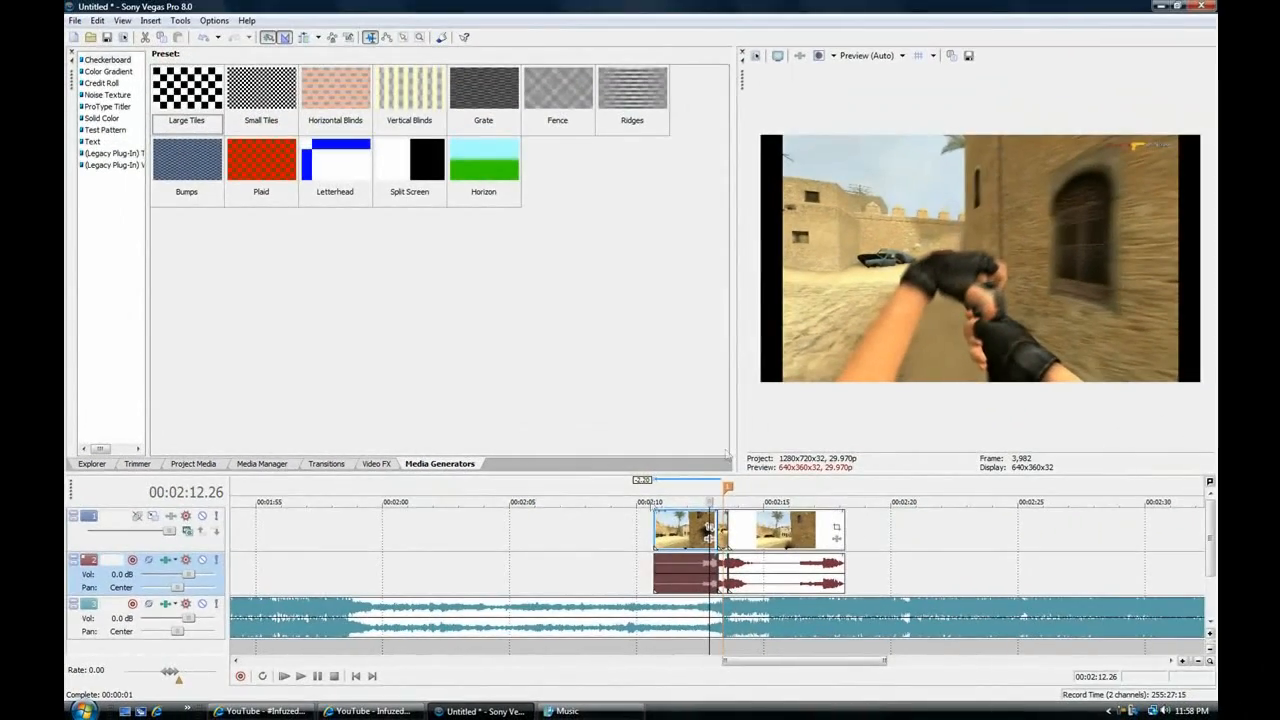
# - Minimize the Sony Vegas Pro 8.0 window
pyautogui.click(567, 711)
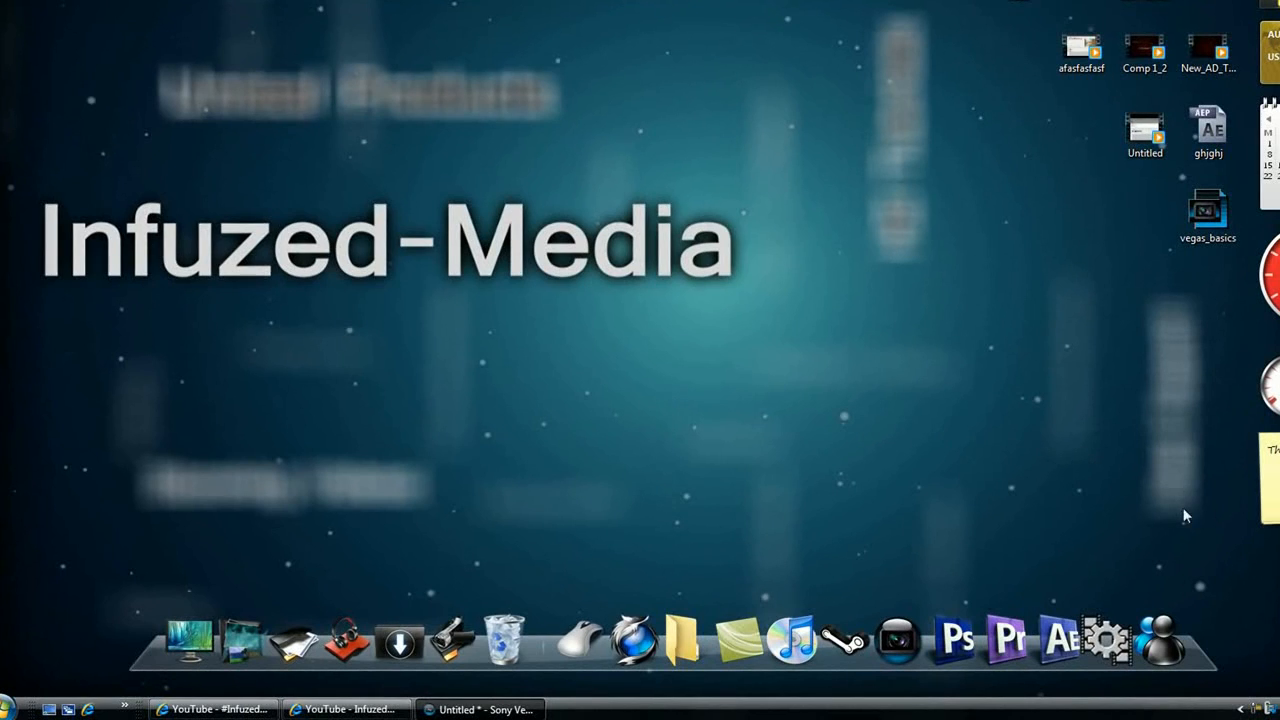
pyautogui.moveTo(965, 562)
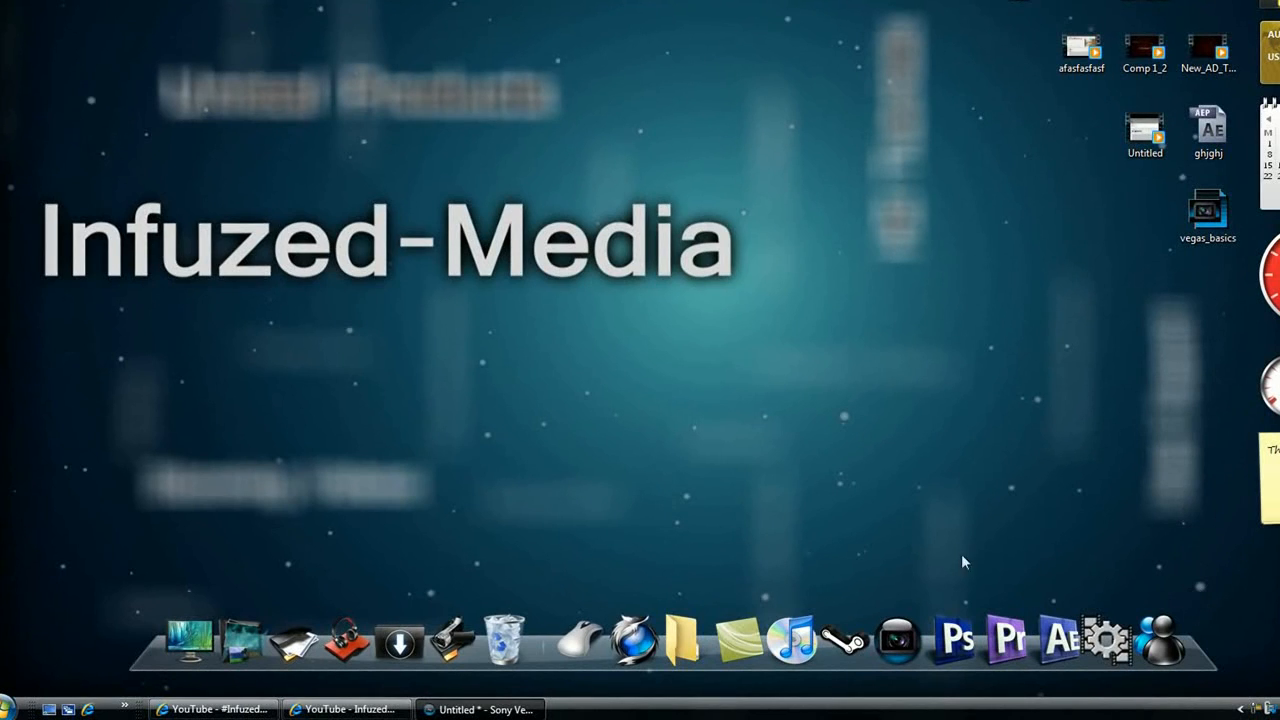